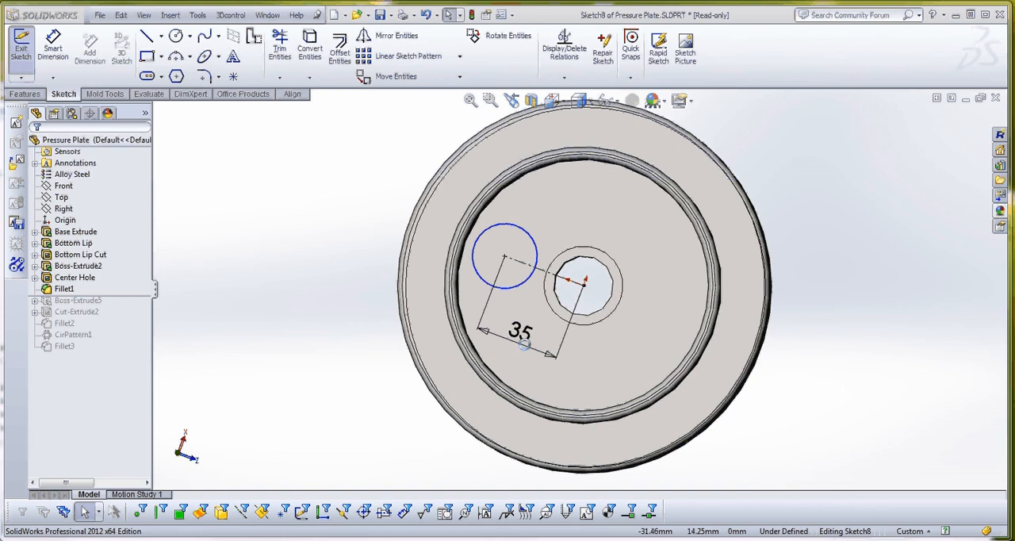
# Step: Inspect the 35 mm dimension's Leaders arc conditions, then delete that dimension
pyautogui.click(520, 331)
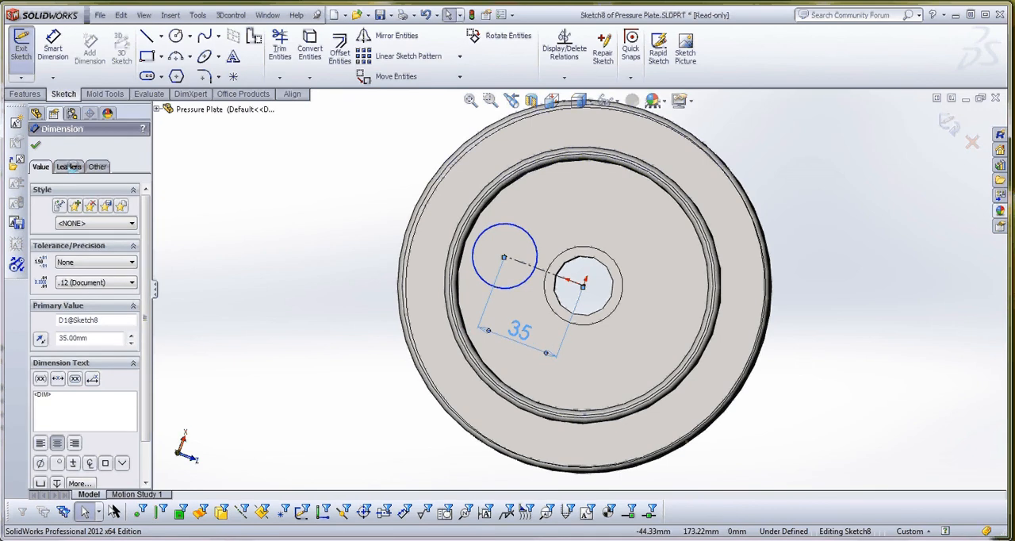
pyautogui.click(68, 166)
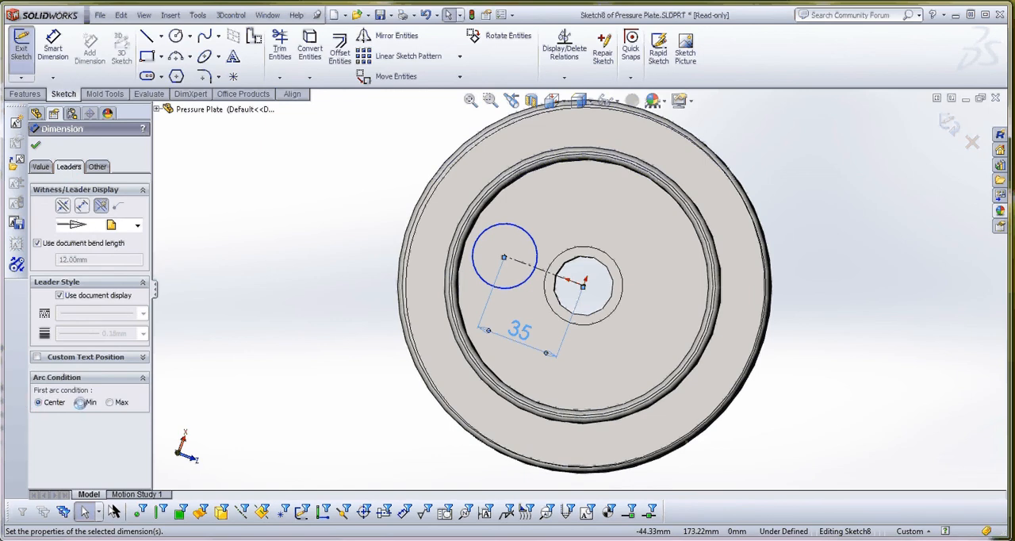
pyautogui.click(110, 403)
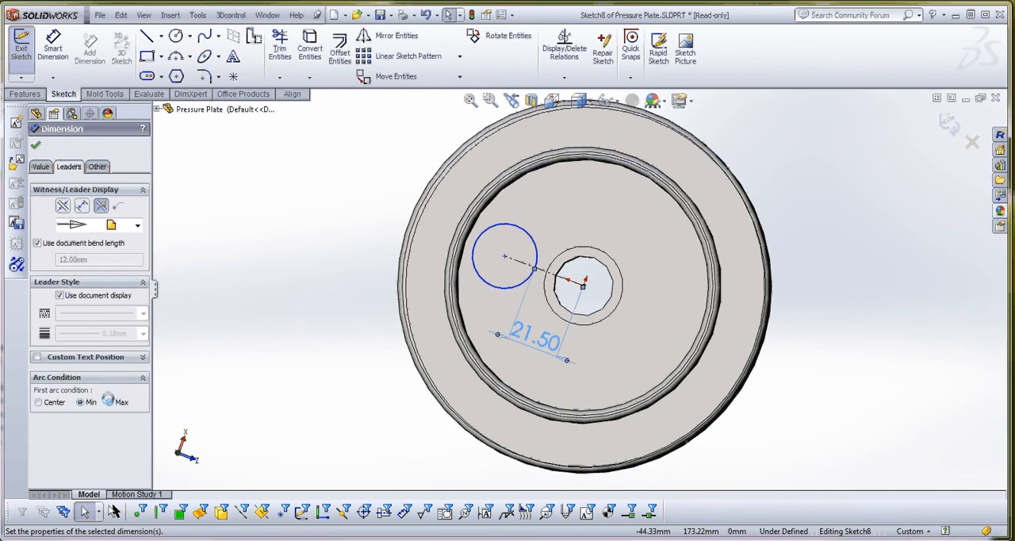
pyautogui.click(109, 402)
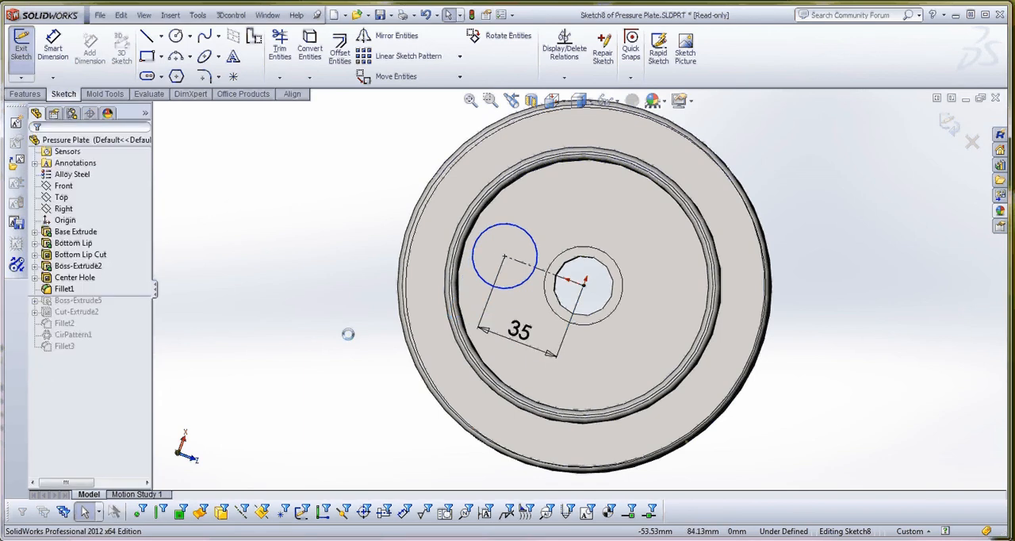
pyautogui.moveTo(528, 348)
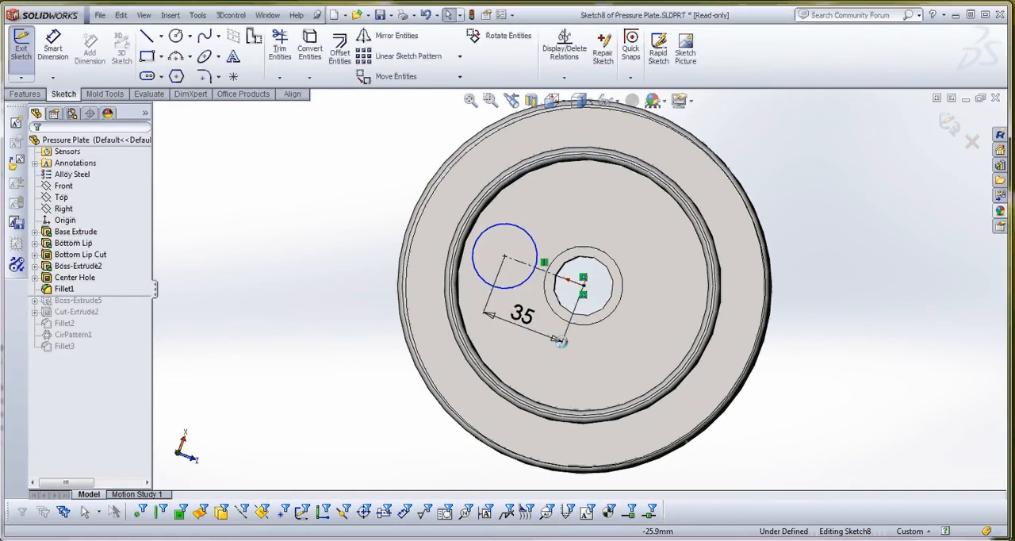
pyautogui.click(522, 314)
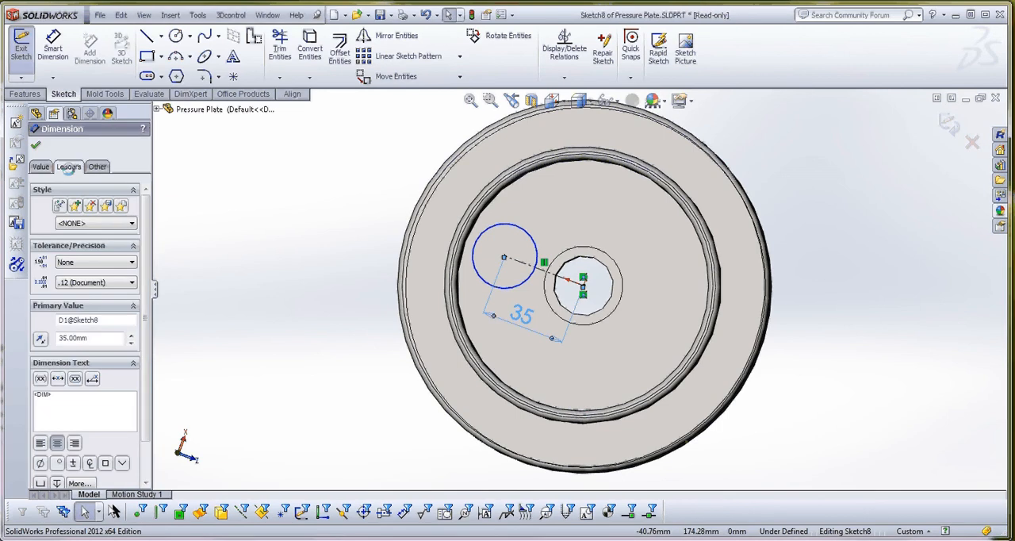
pyautogui.click(68, 167)
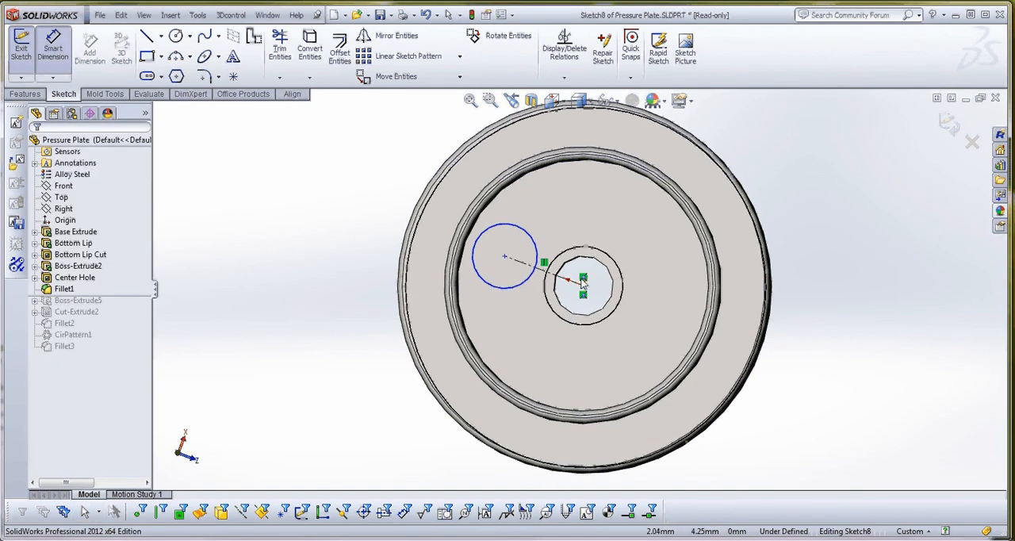
# Step: Dimension the two circles with First and Second arc conditions set to Max, reading 61
pyautogui.click(583, 286)
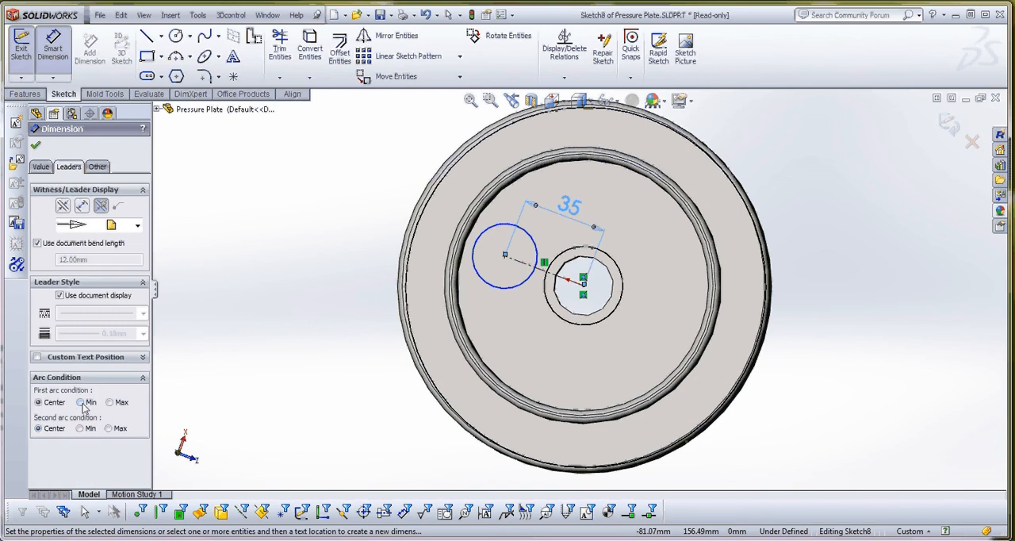
pyautogui.click(110, 402)
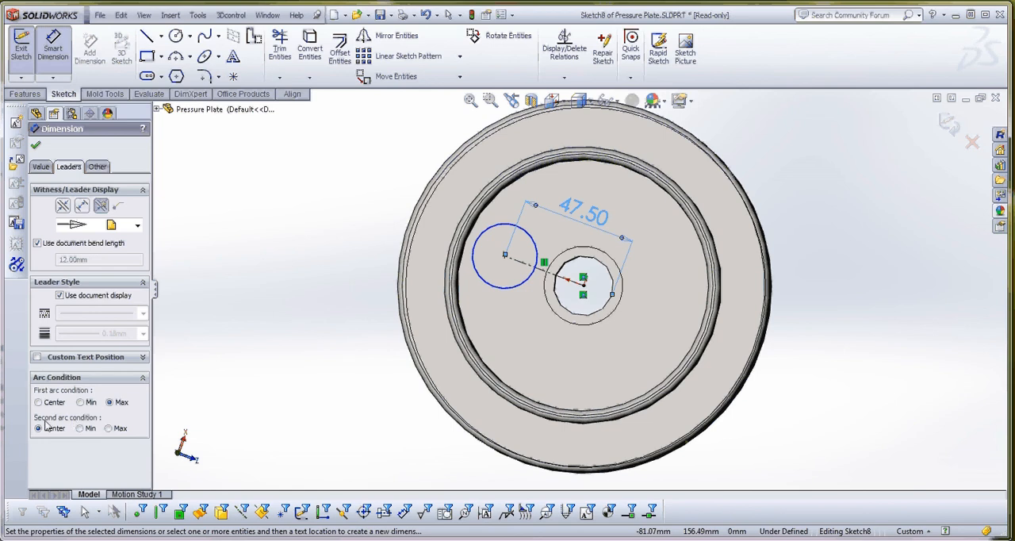
pyautogui.click(80, 428)
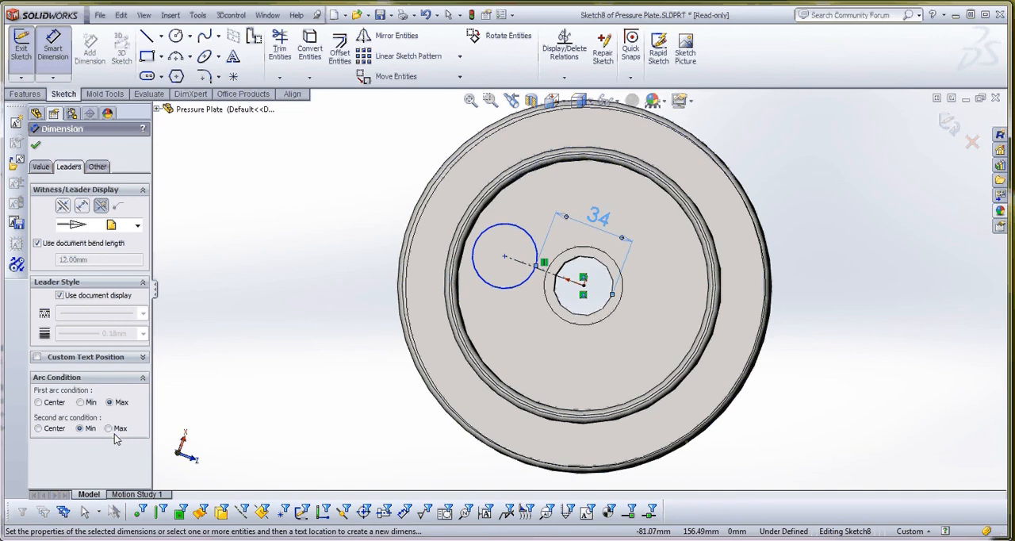
pyautogui.click(108, 429)
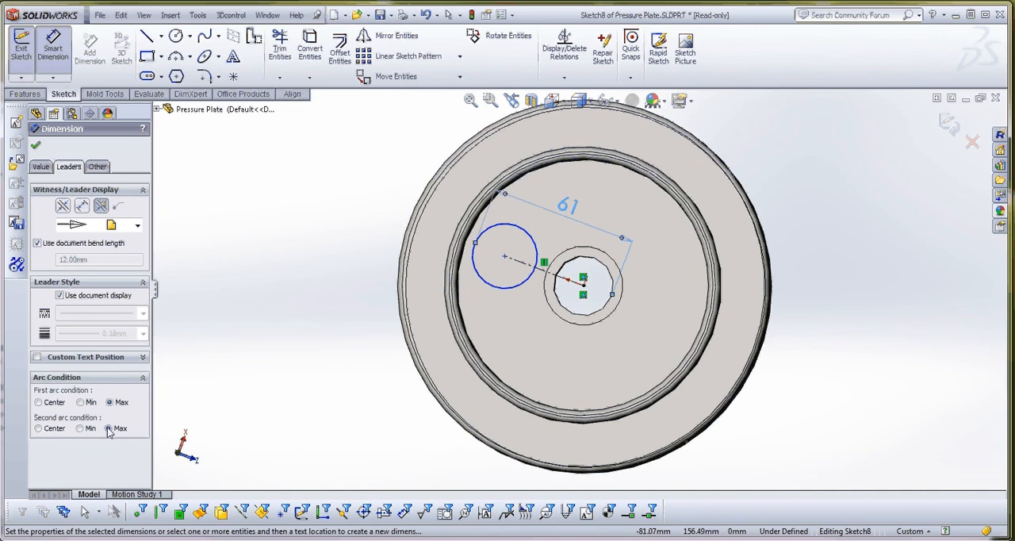
pyautogui.moveTo(278, 355)
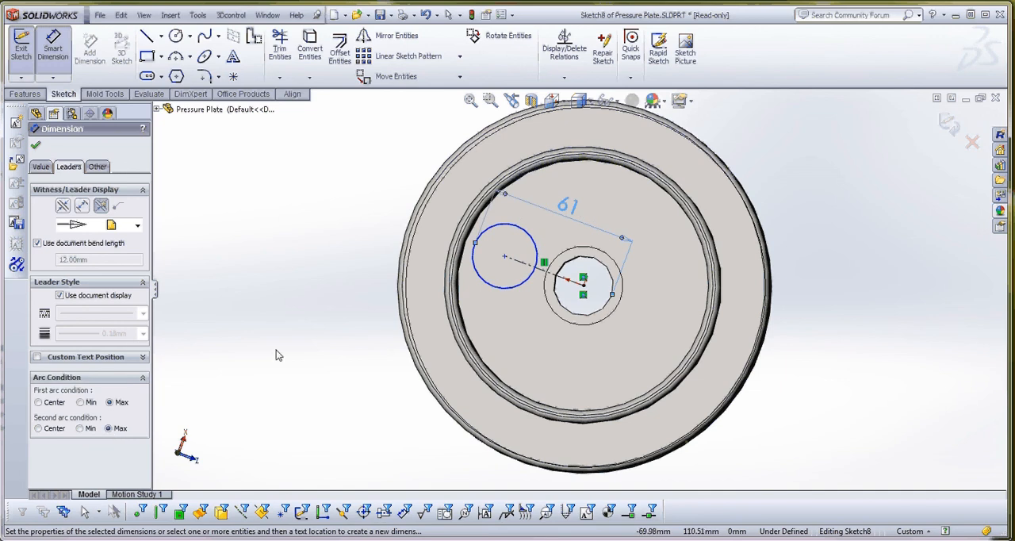